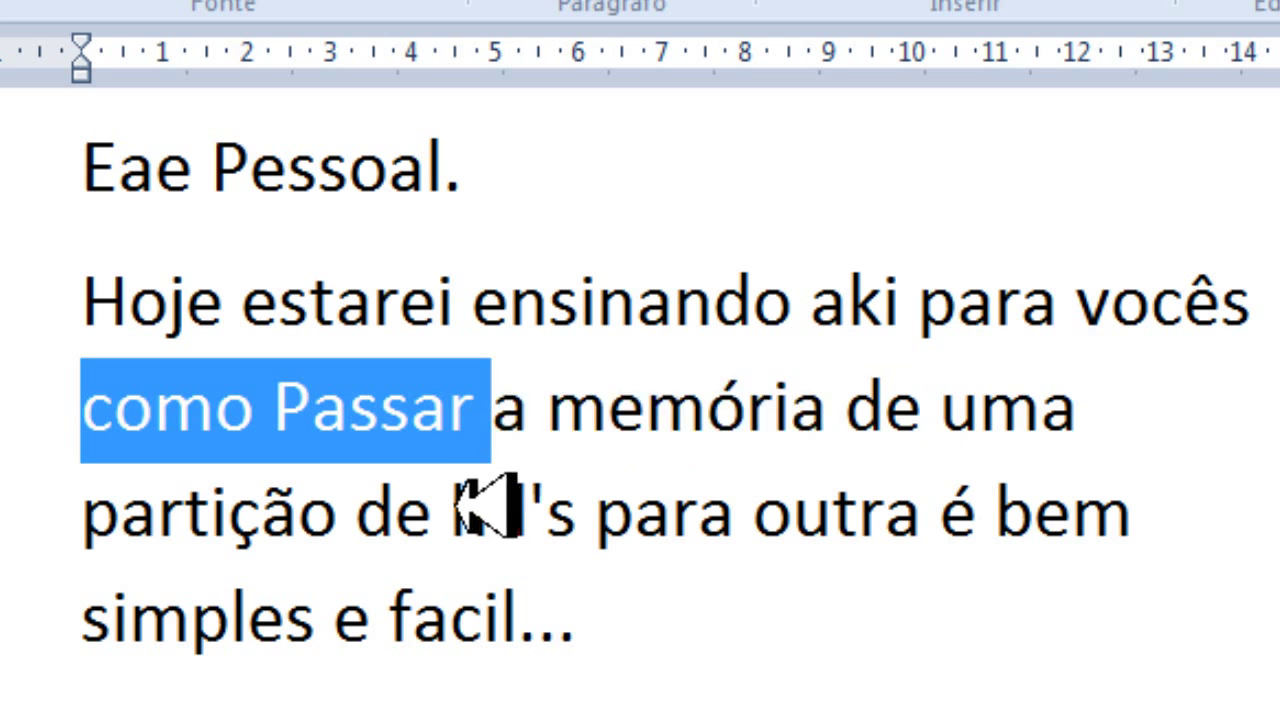
Step: Read through the Word tutorial, then launch EaseUS Partition Master from its desktop shortcut
left_click_drag(460, 510, 490, 630)
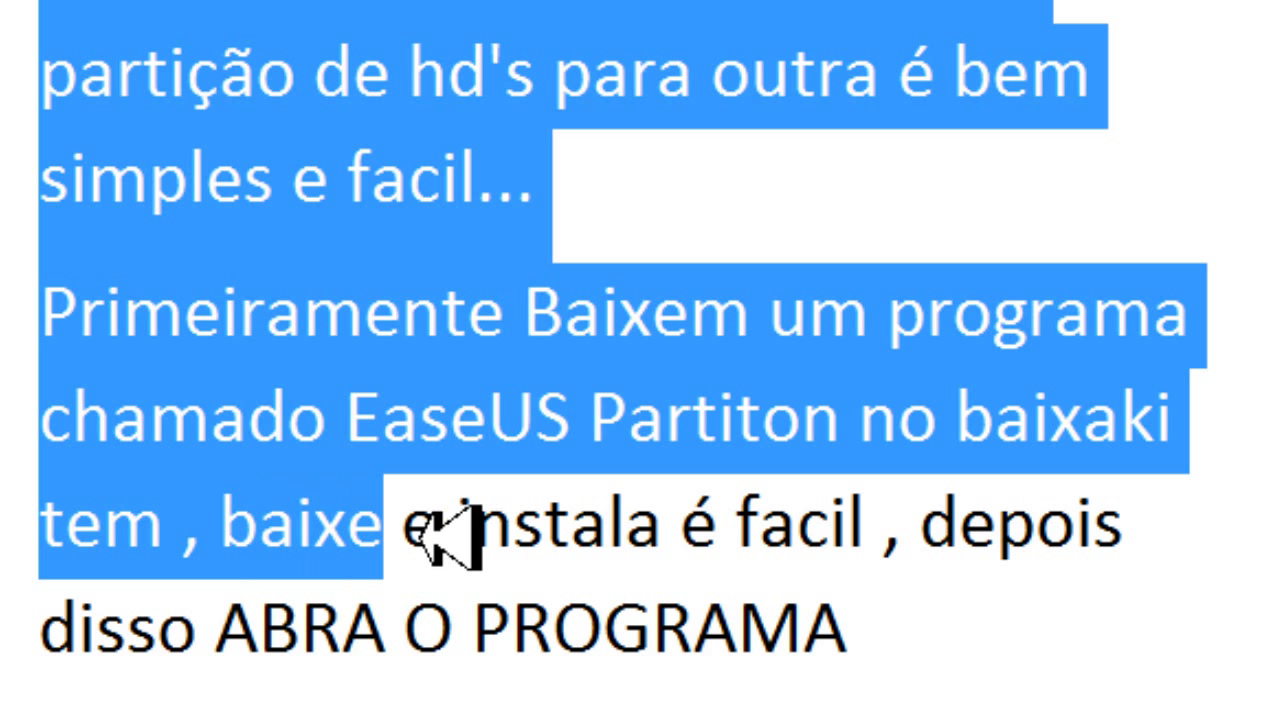
scroll("down", 3)
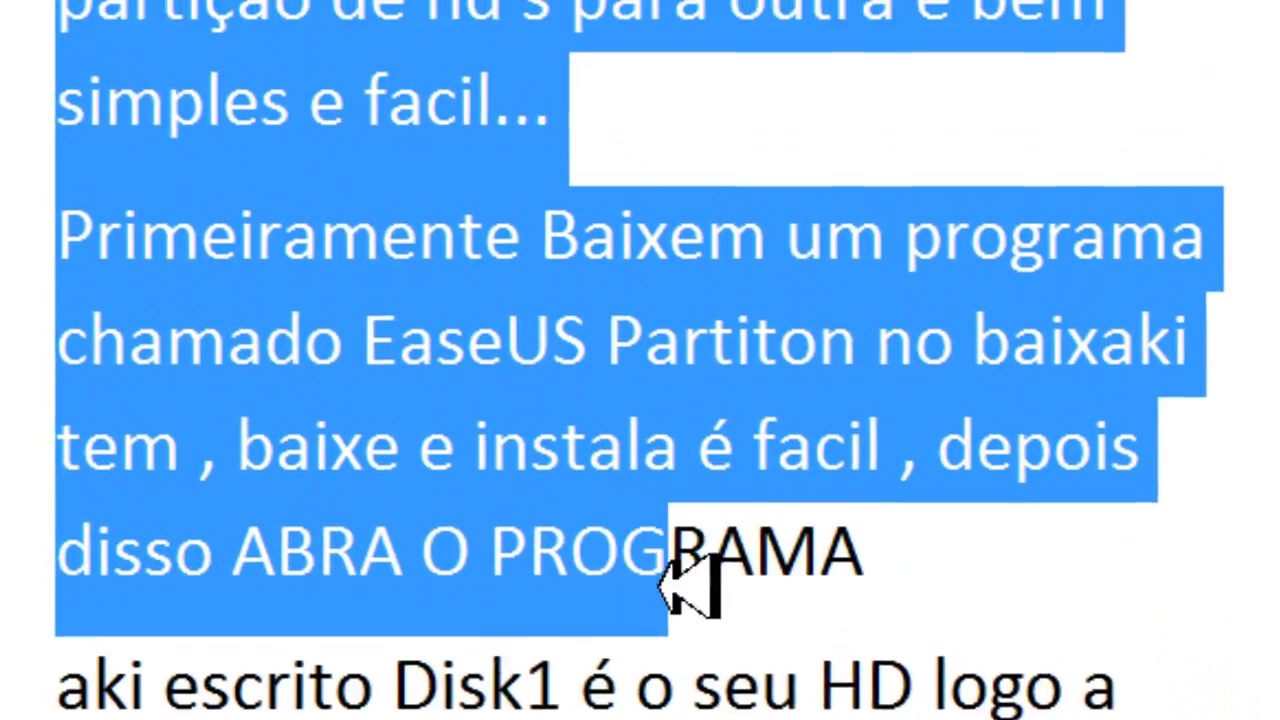
scroll("down", 3)
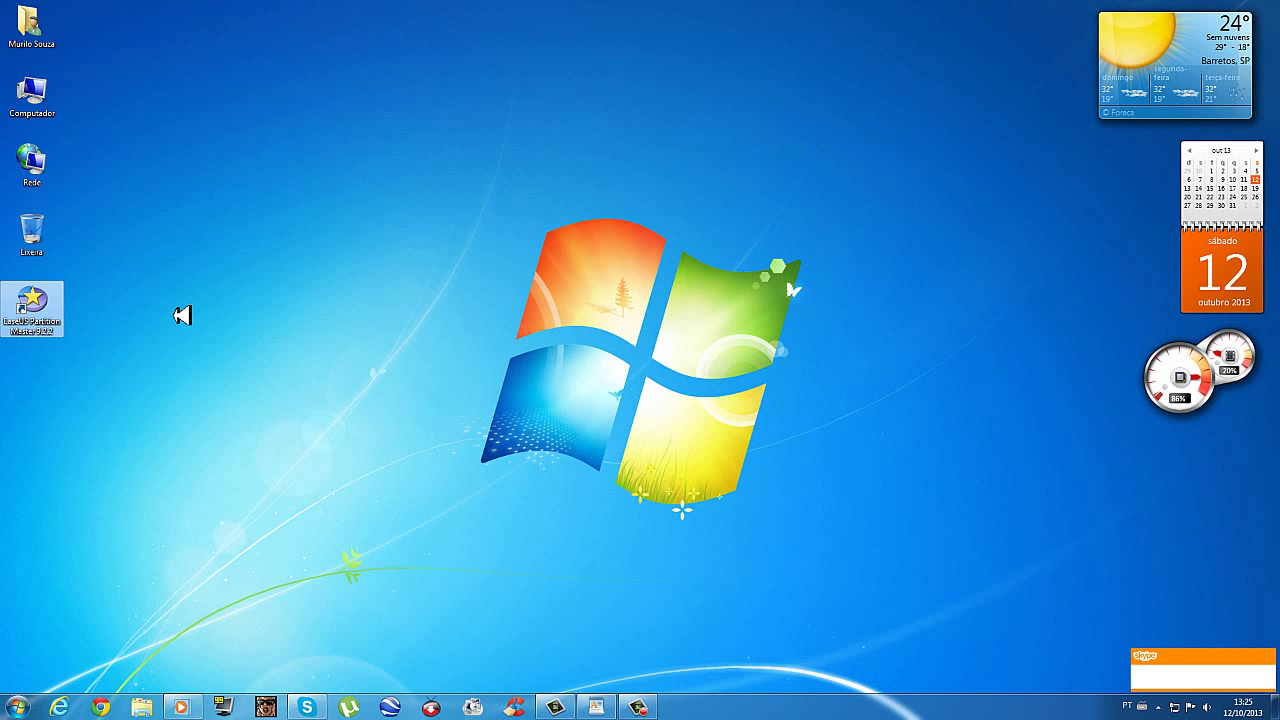
double_click(32, 308)
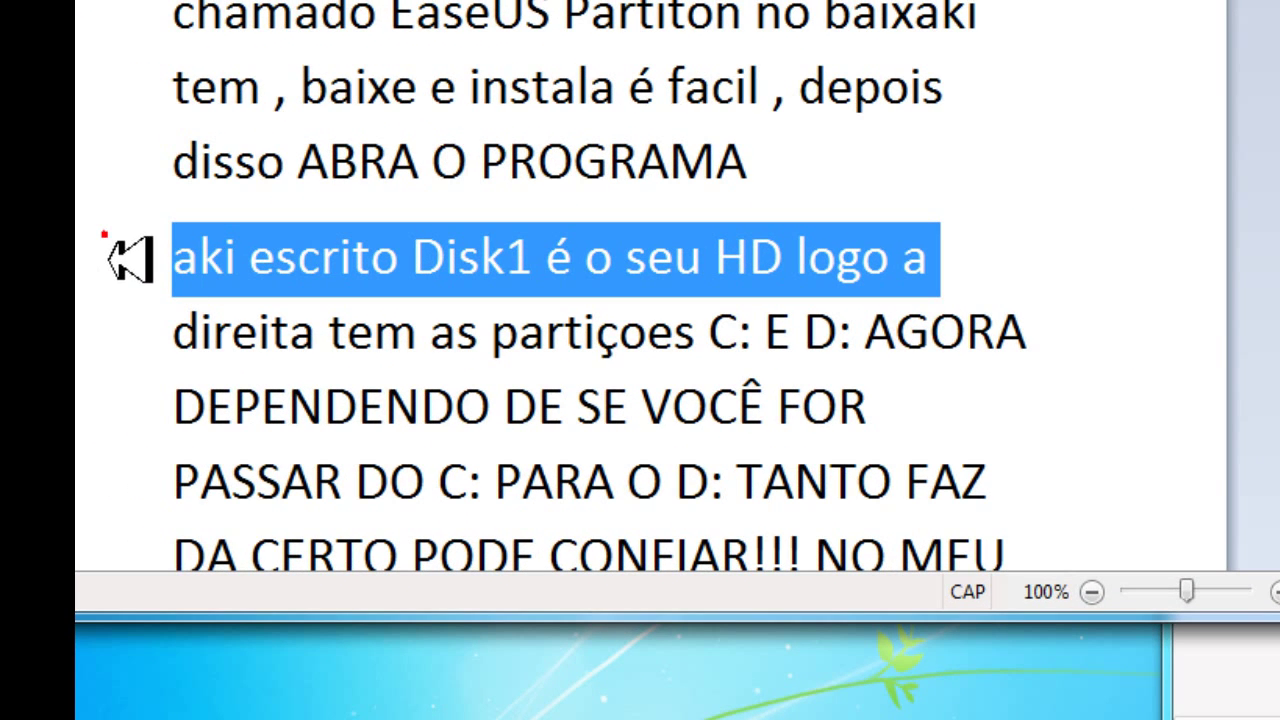
mouse_move(190, 390)
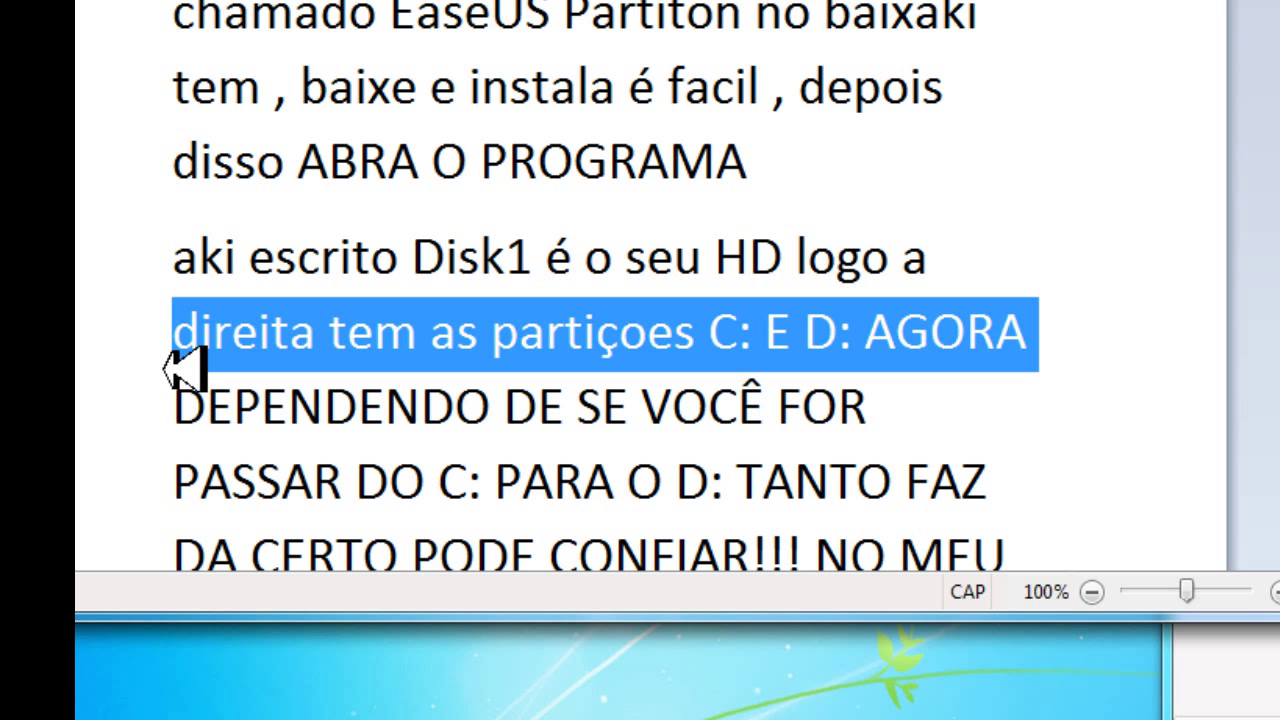
scroll("down", 3)
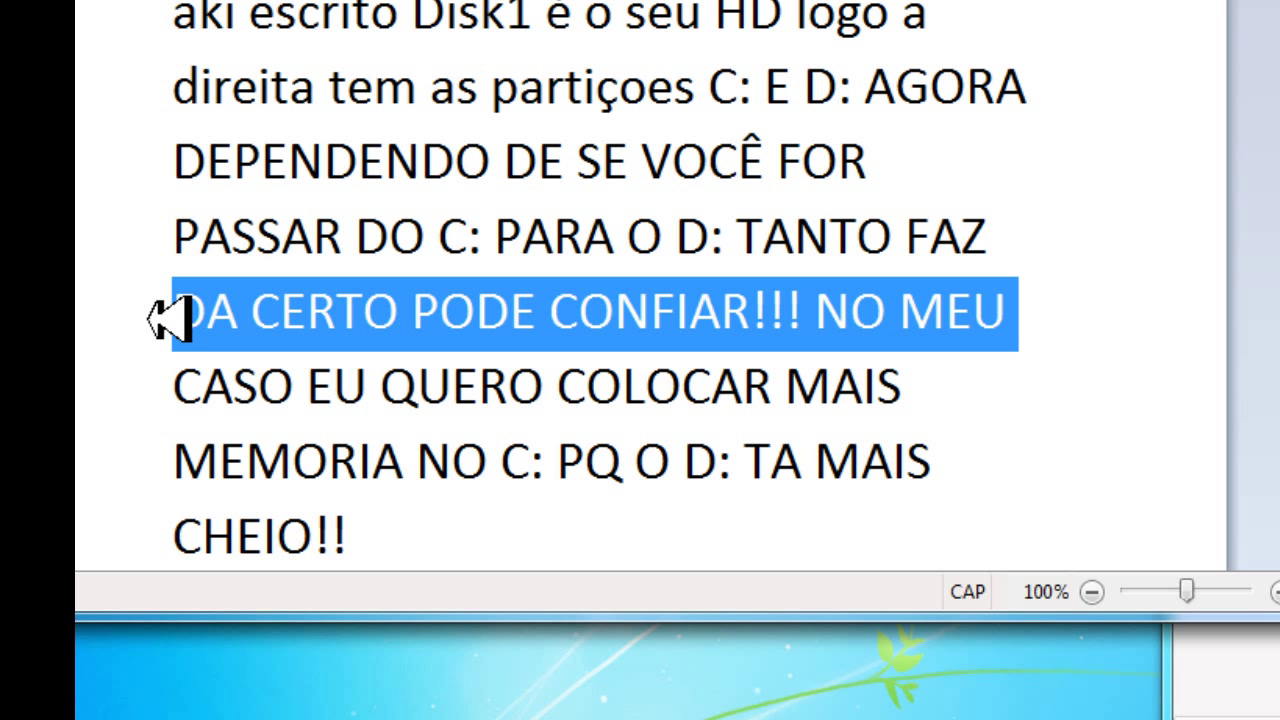
mouse_move(195, 465)
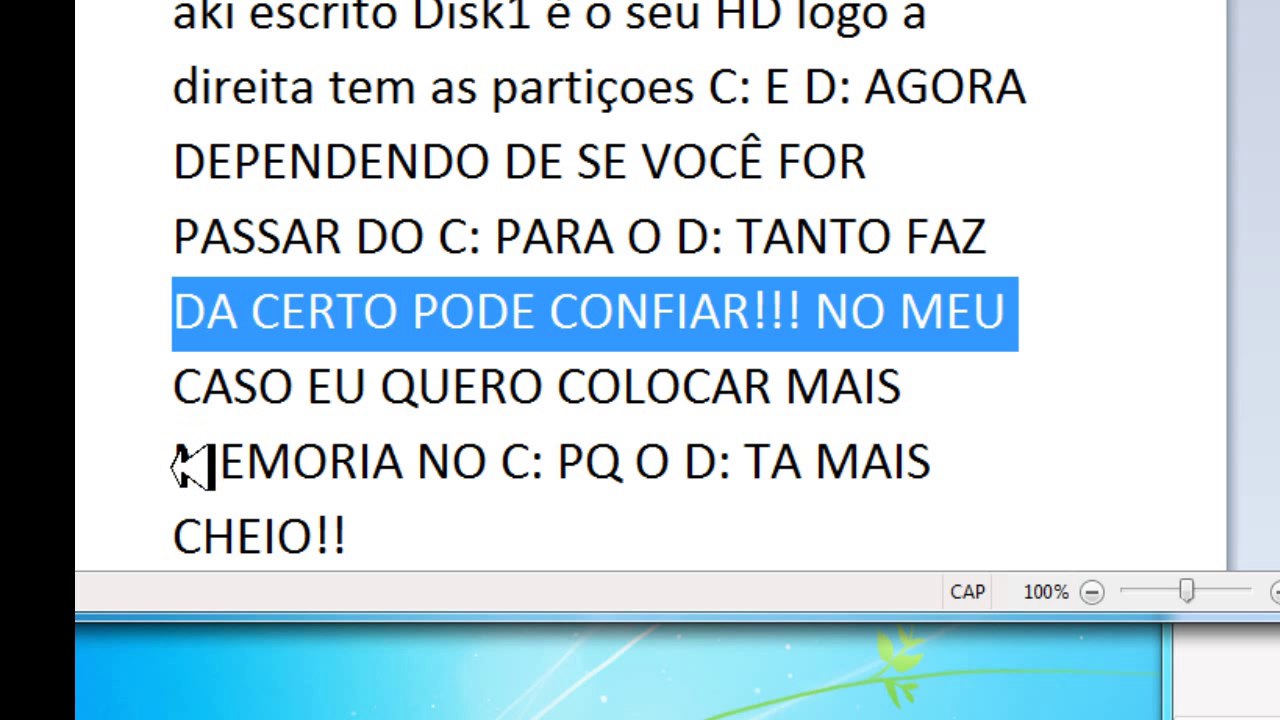
scroll("down", 3)
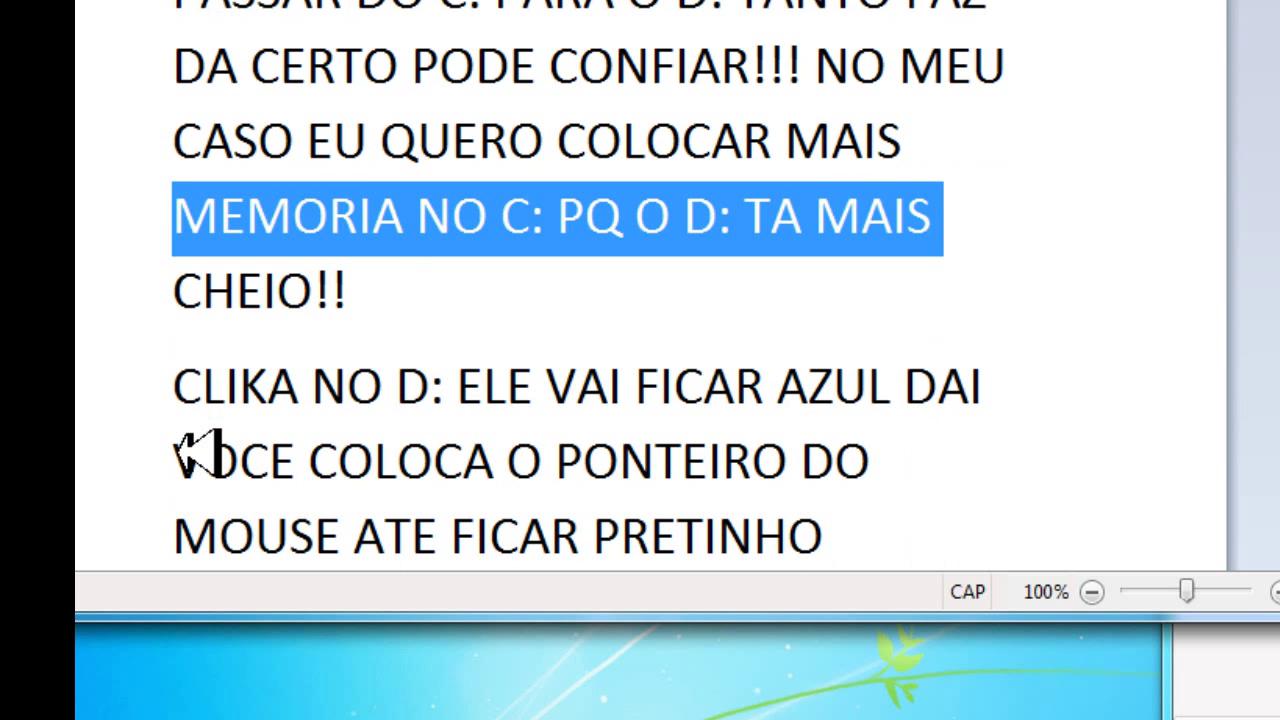
mouse_move(205, 400)
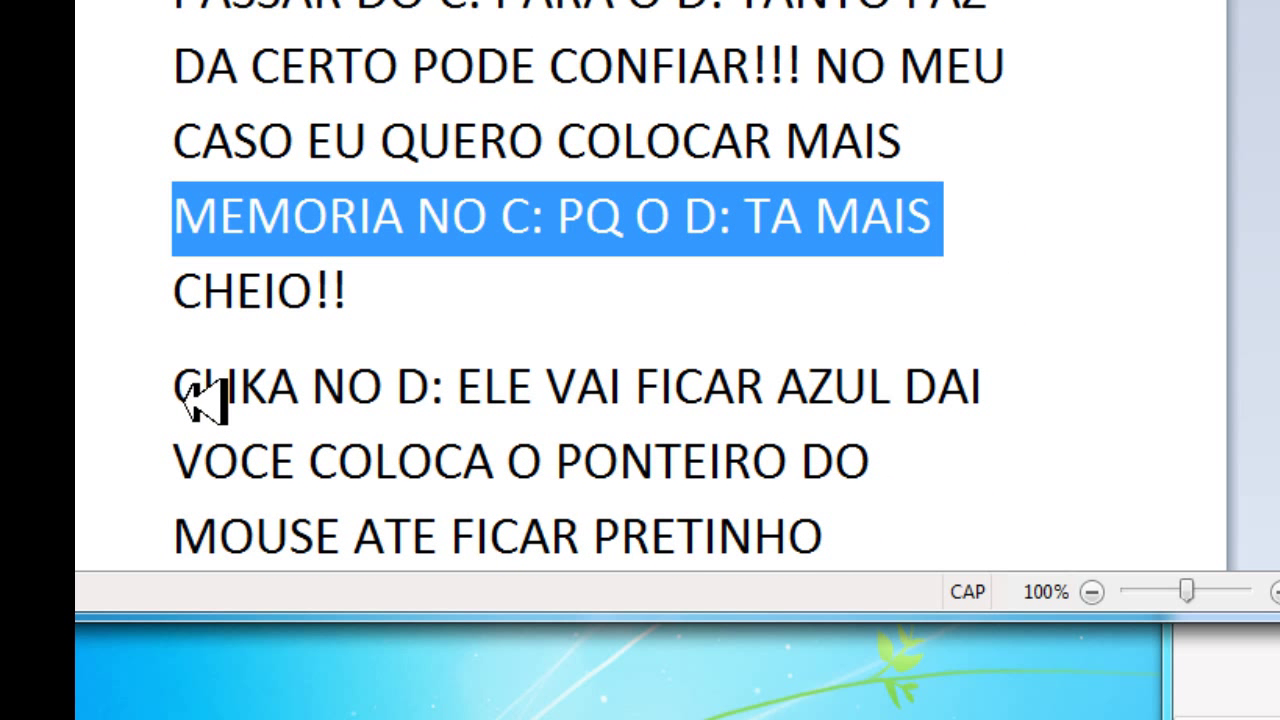
scroll("down", 3)
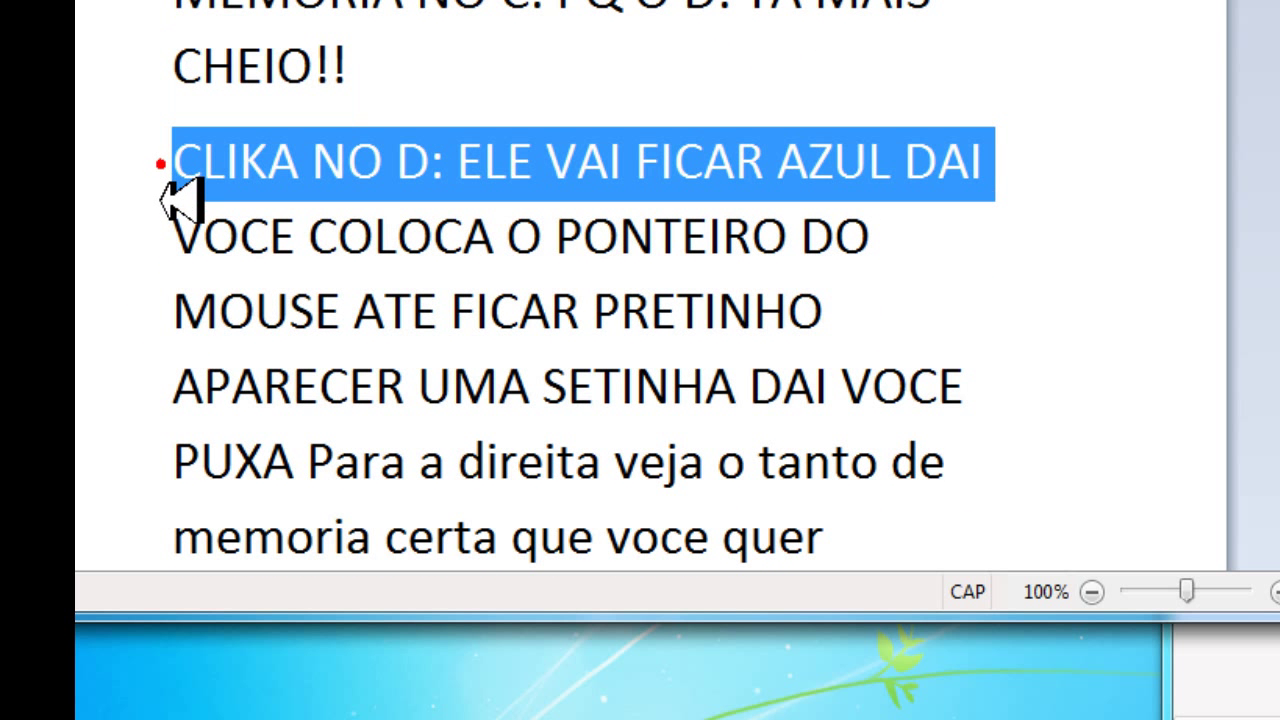
mouse_move(700, 235)
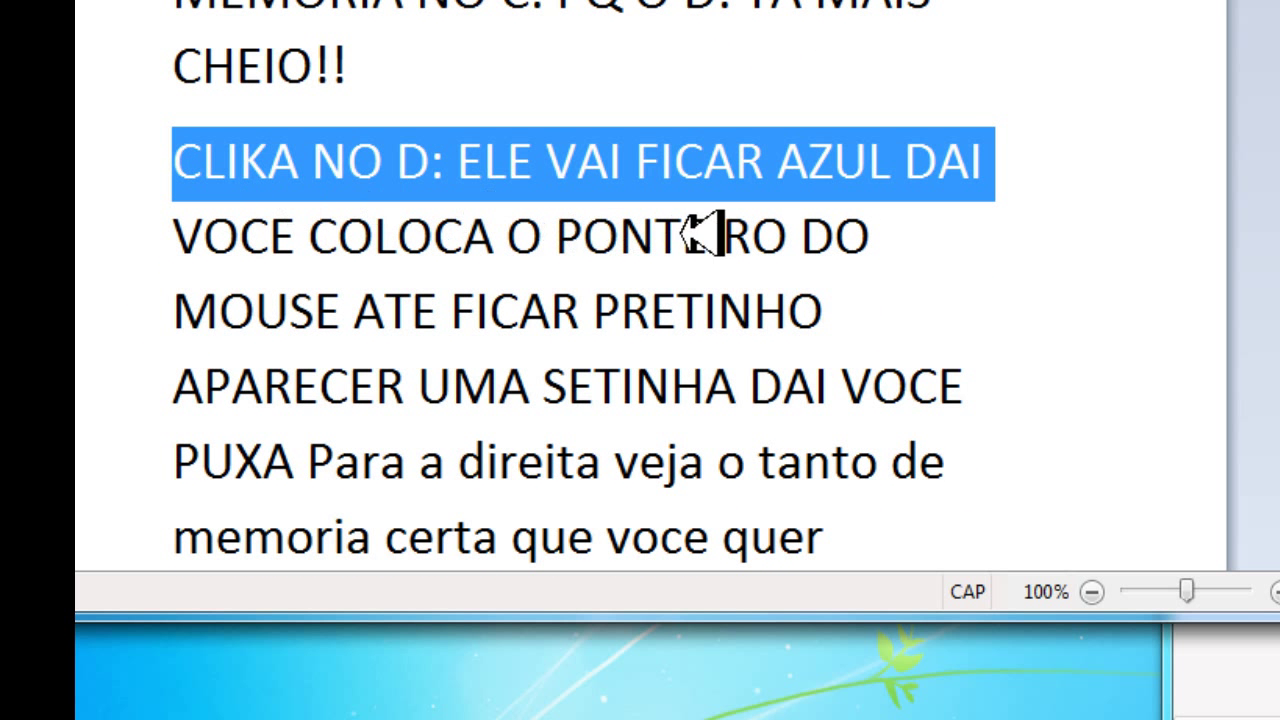
mouse_move(210, 240)
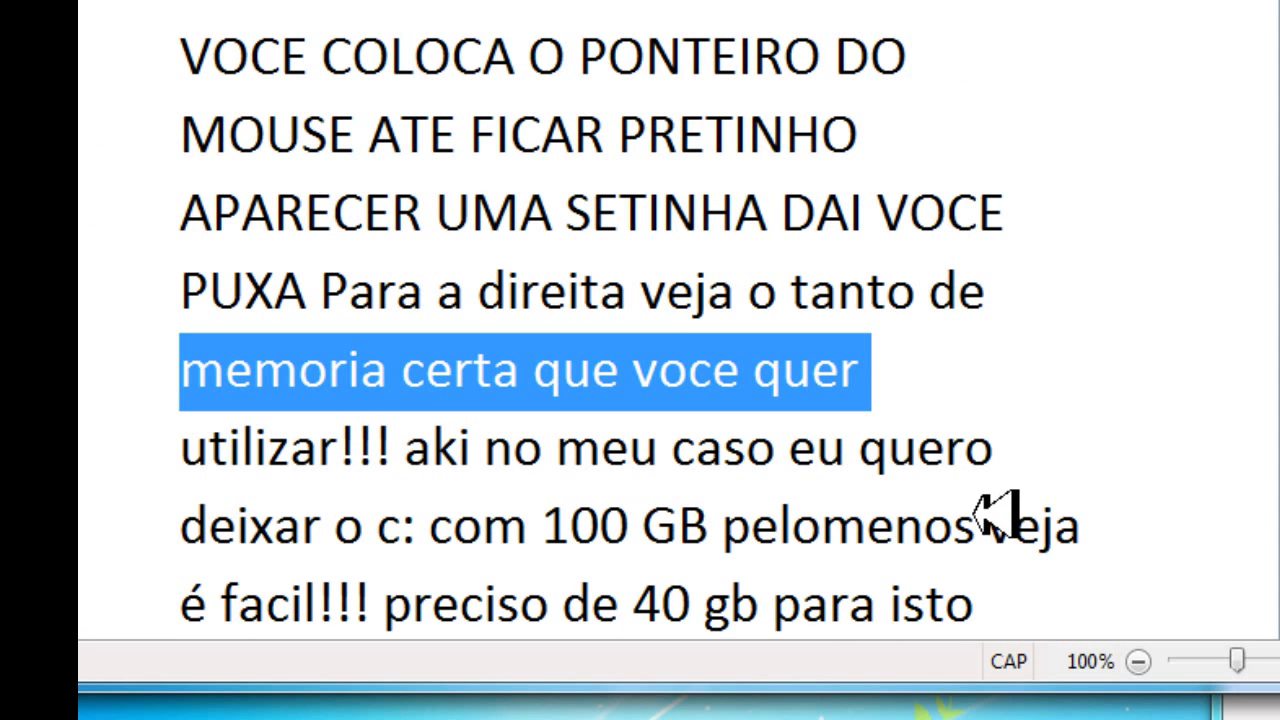
scroll("down", 3)
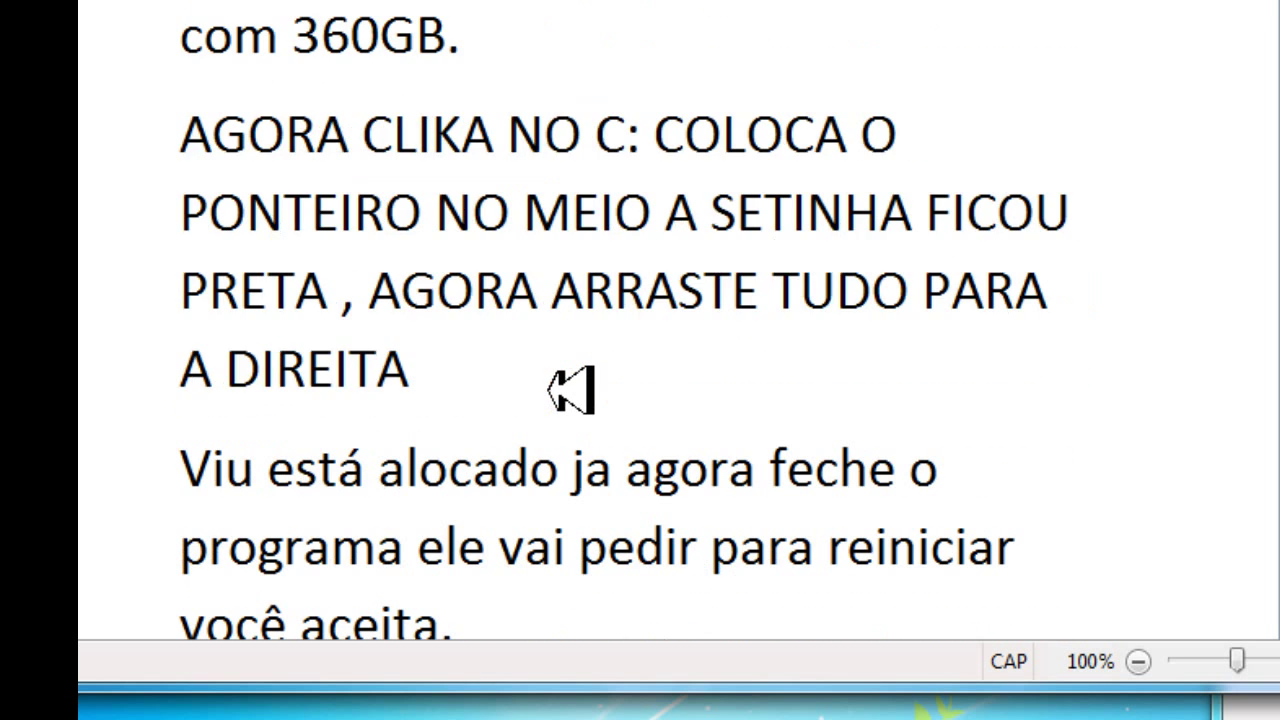
left_click_drag(180, 30, 490, 150)
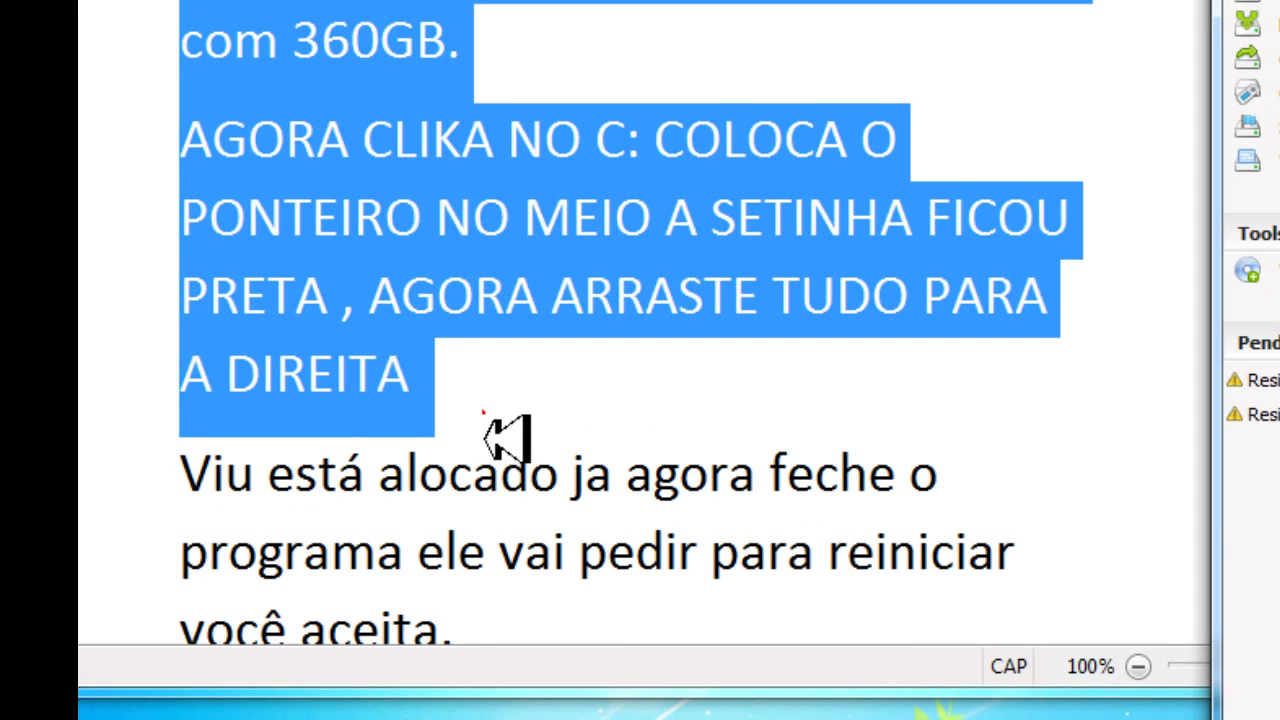
scroll("down", 3)
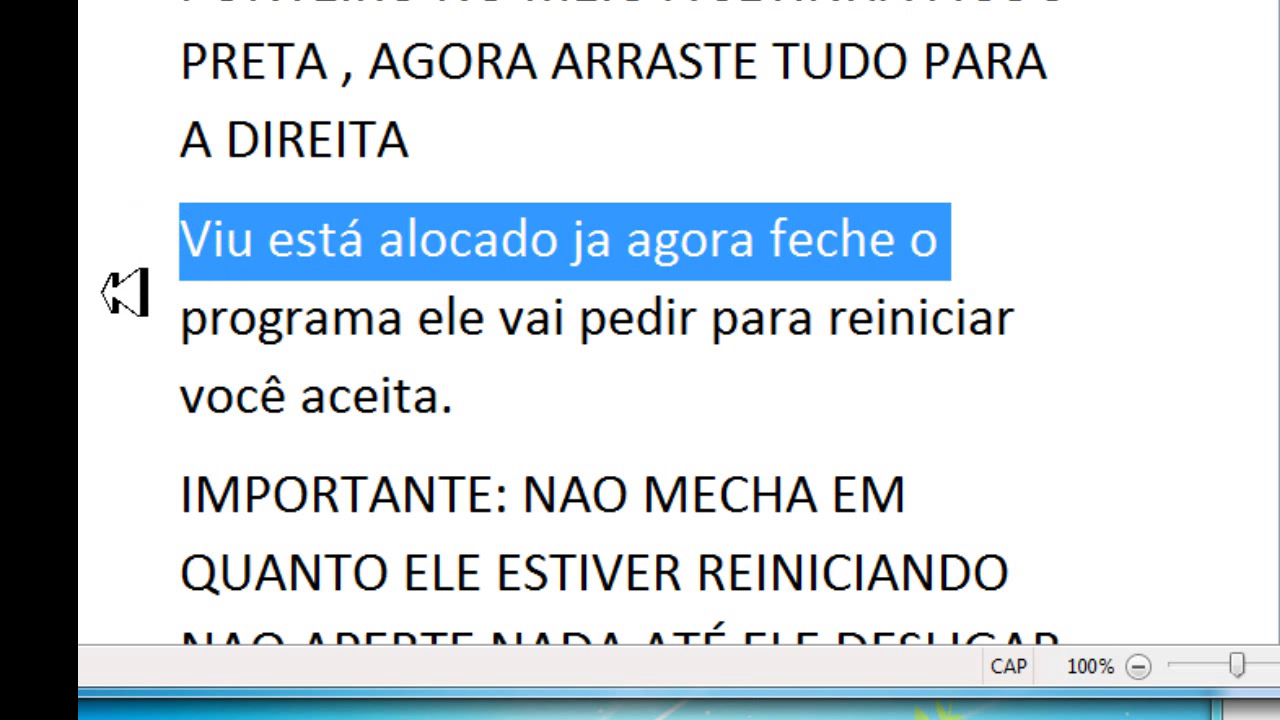
mouse_move(180, 335)
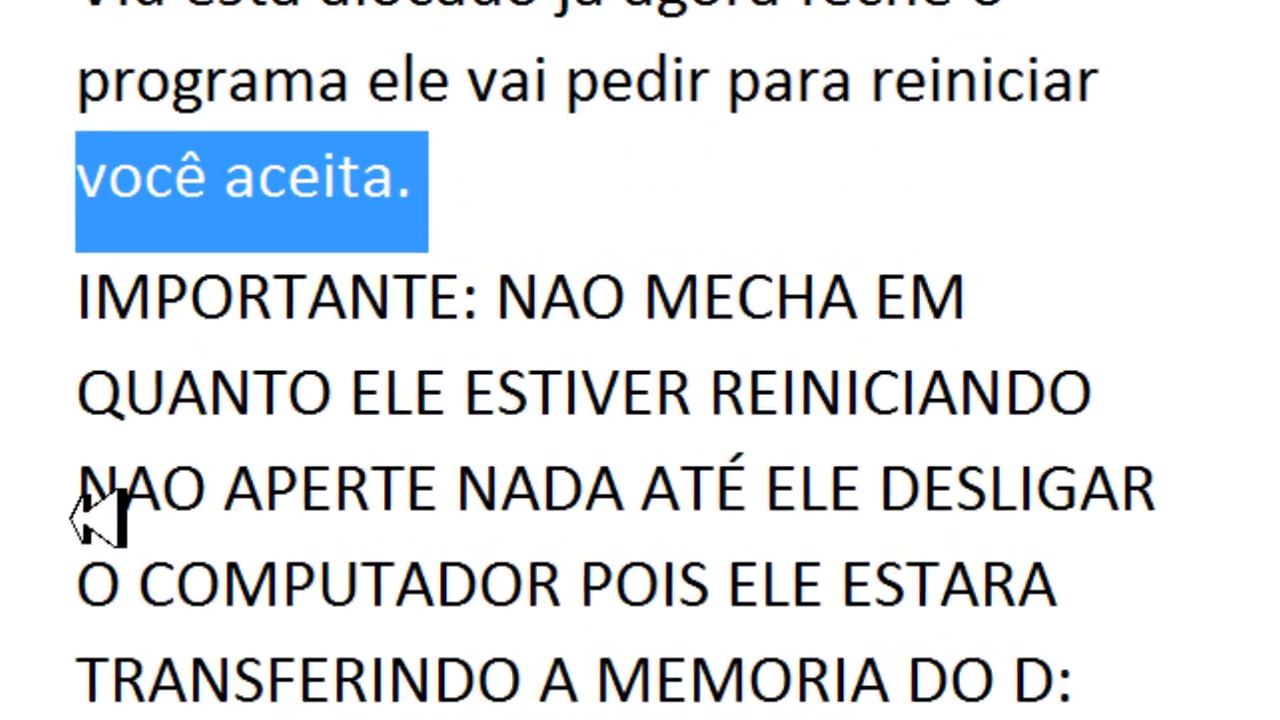
scroll("down", 3)
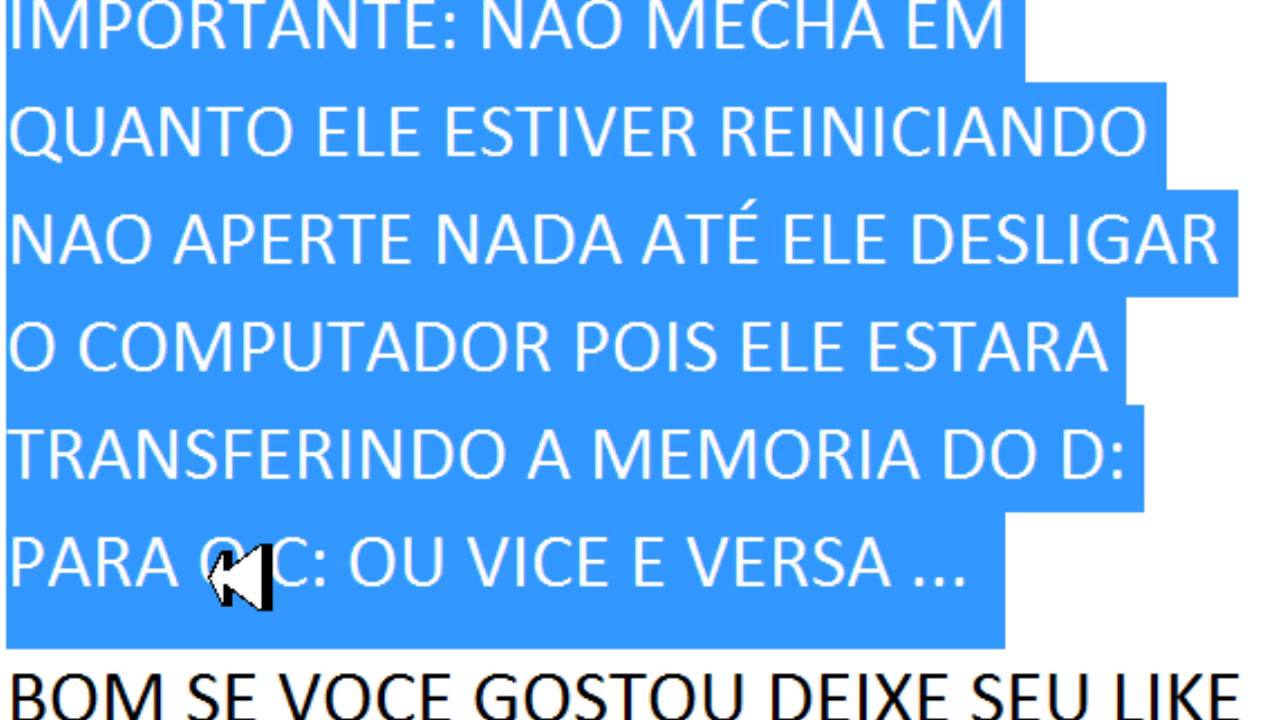
mouse_move(340, 690)
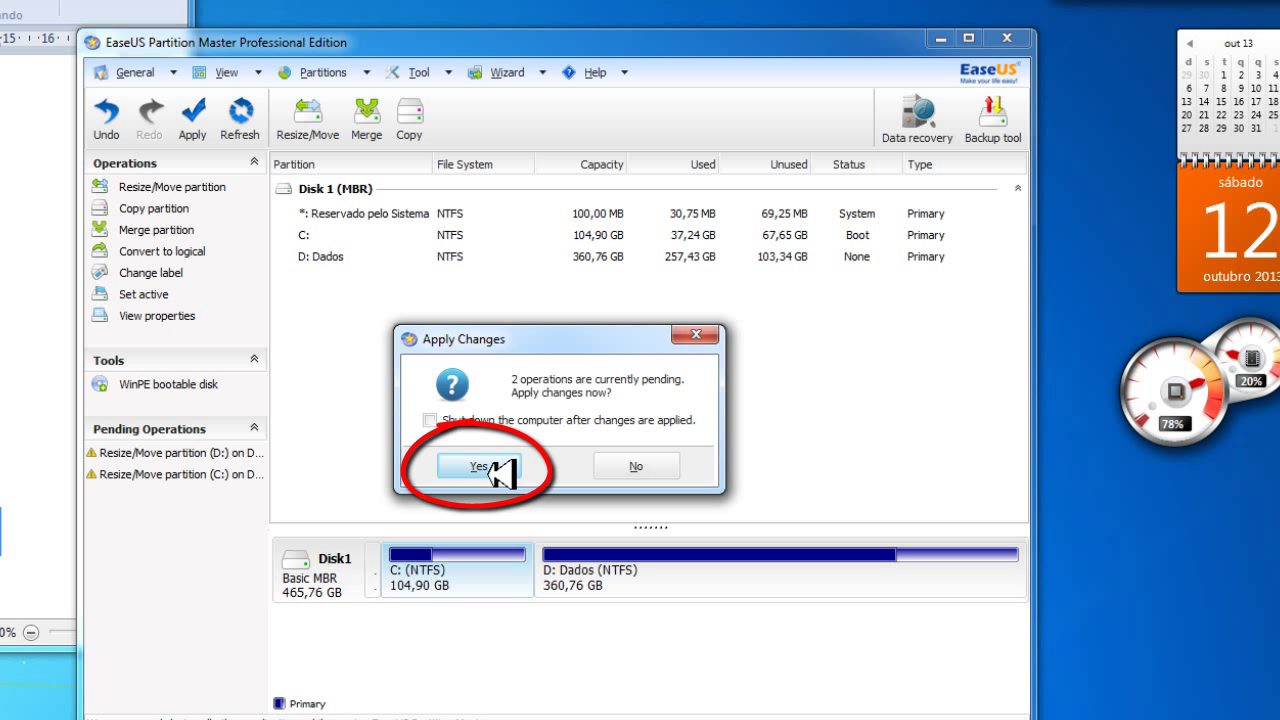
Step: Confirm Yes in Apply Changes to resize C: to 104.90 GB and D: to 360.76 GB
left_click(478, 465)
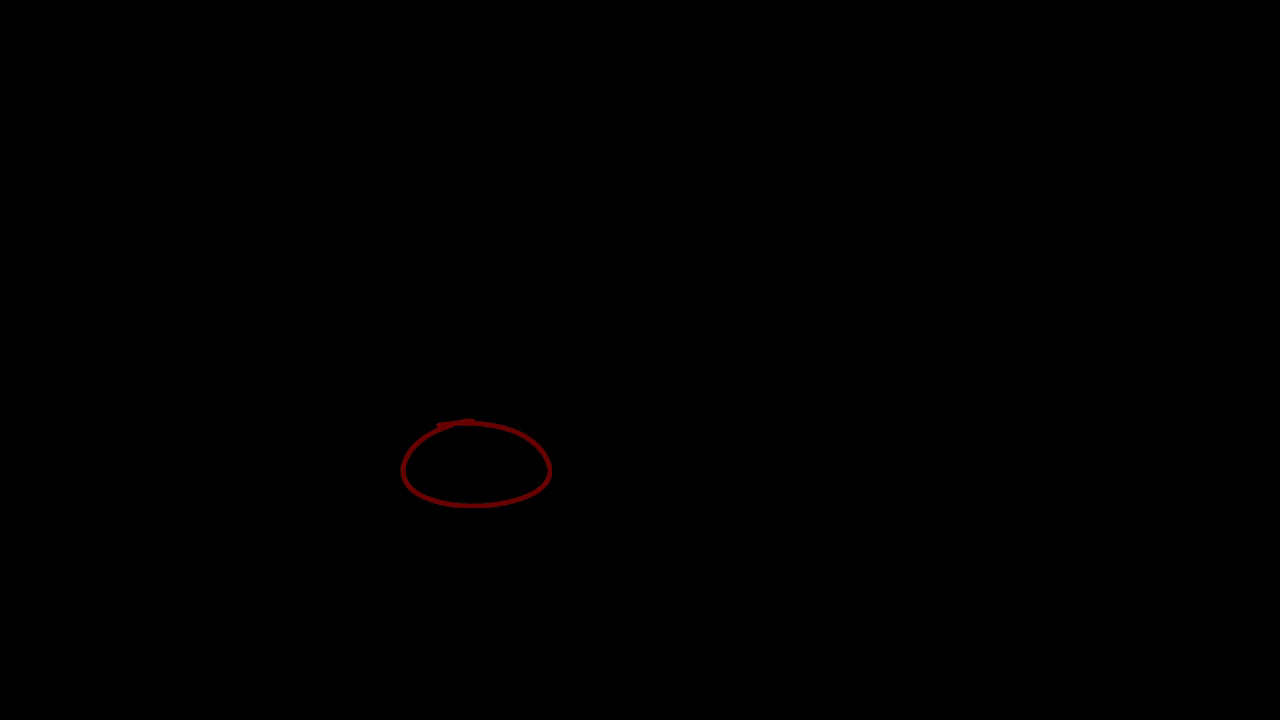